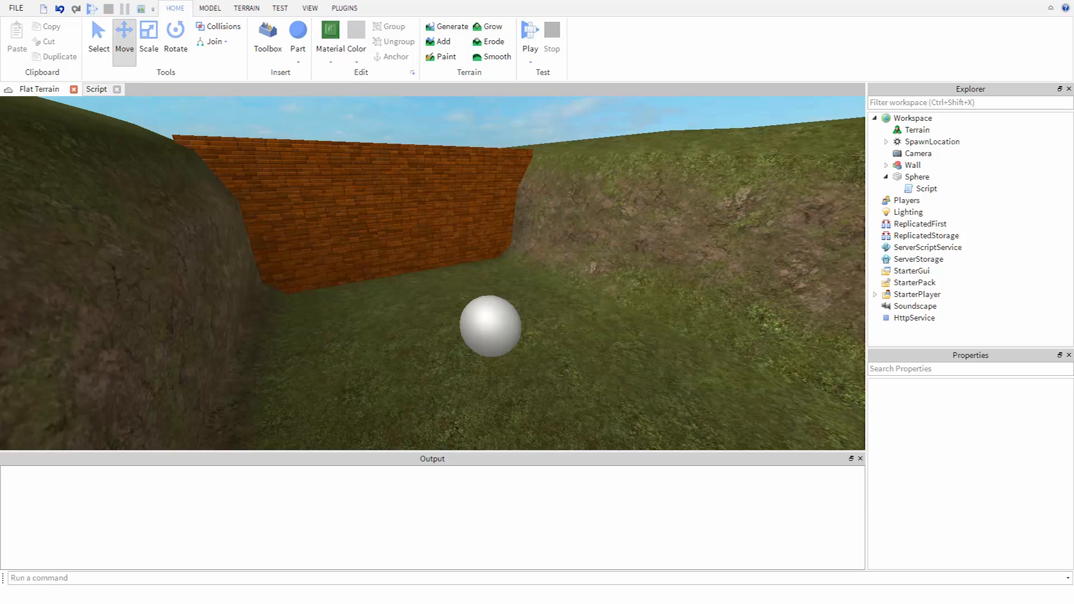
{"action": "mouse_move", "coordinate": [12, 371]}
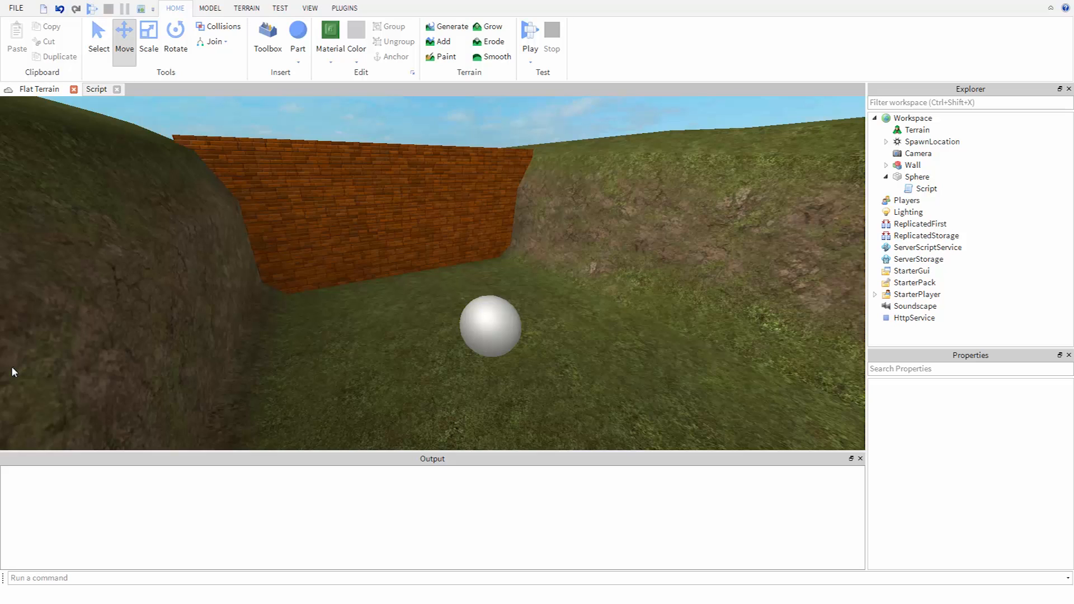
{"action": "mouse_move", "coordinate": [103, 171]}
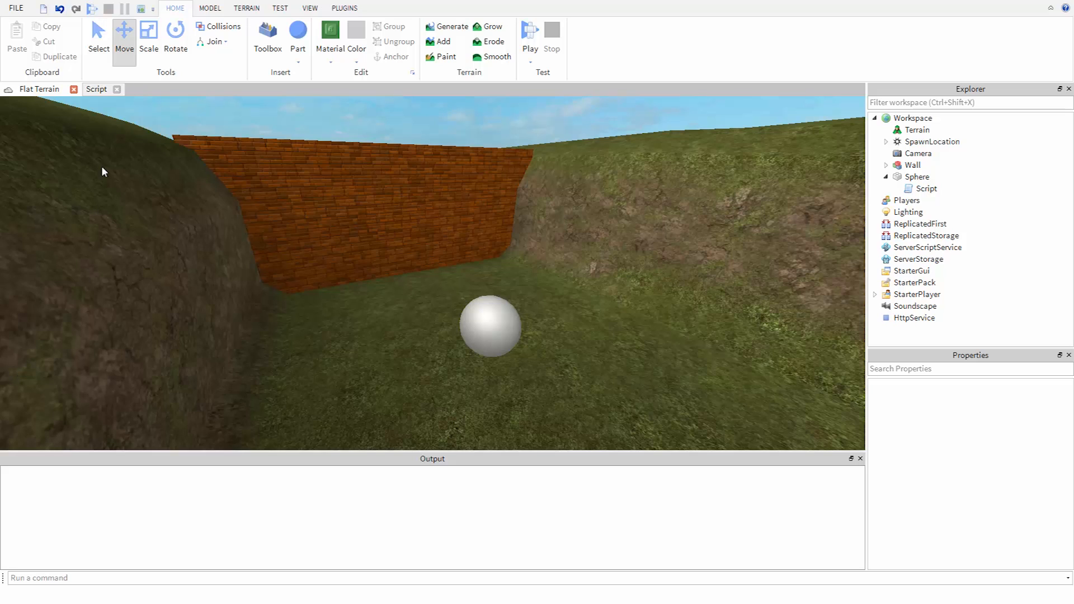
Step: Insert a 'while true do' line below the script's first line in the sphere's explosion script
{"action": "left_click", "coordinate": [96, 90]}
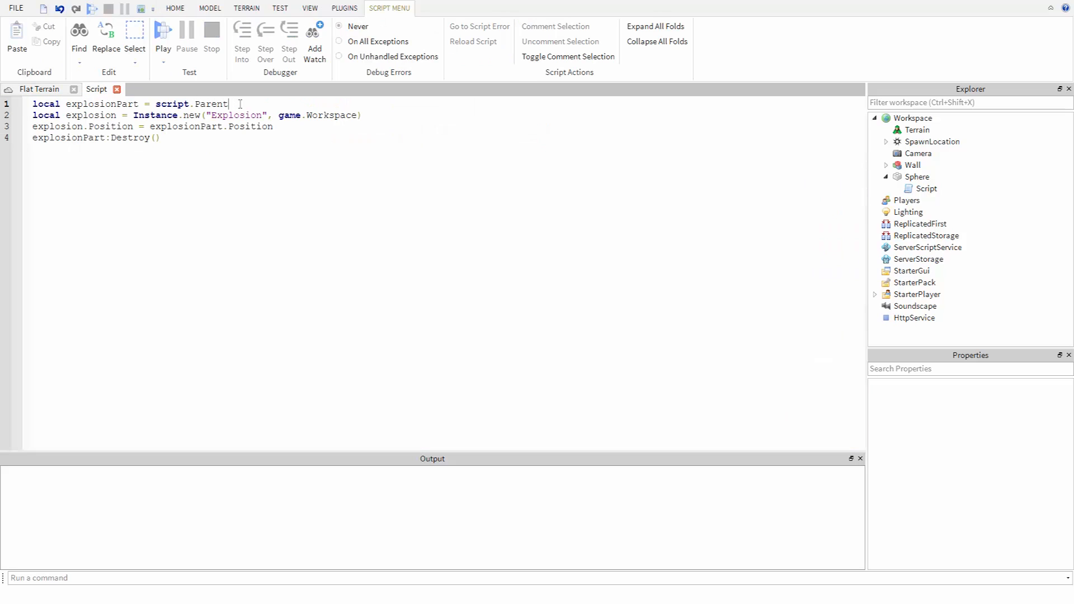
{"action": "key", "text": "Enter"}
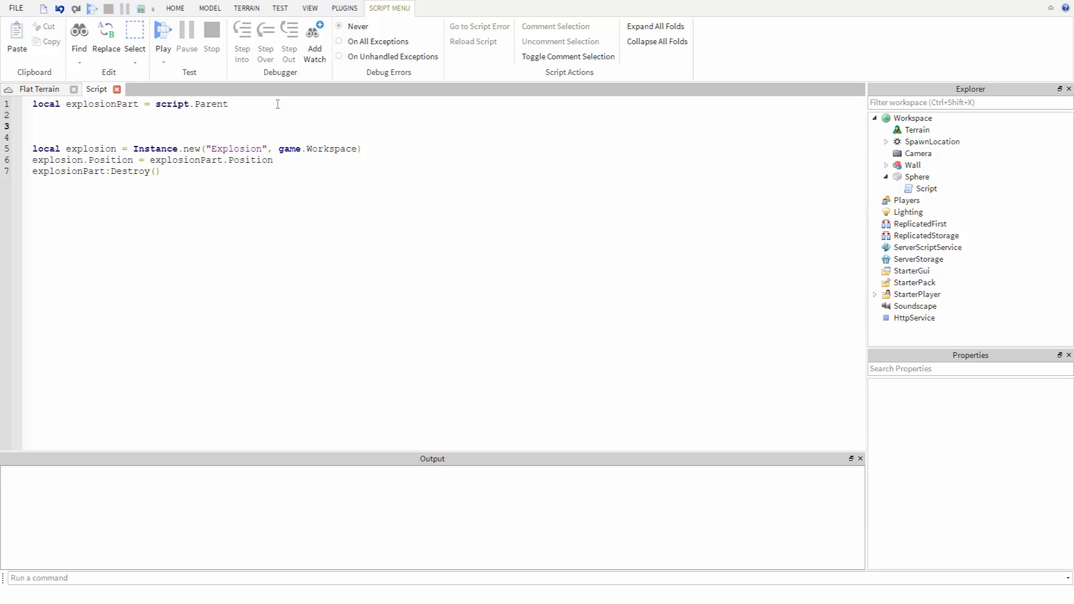
{"action": "type", "text": "while true do"}
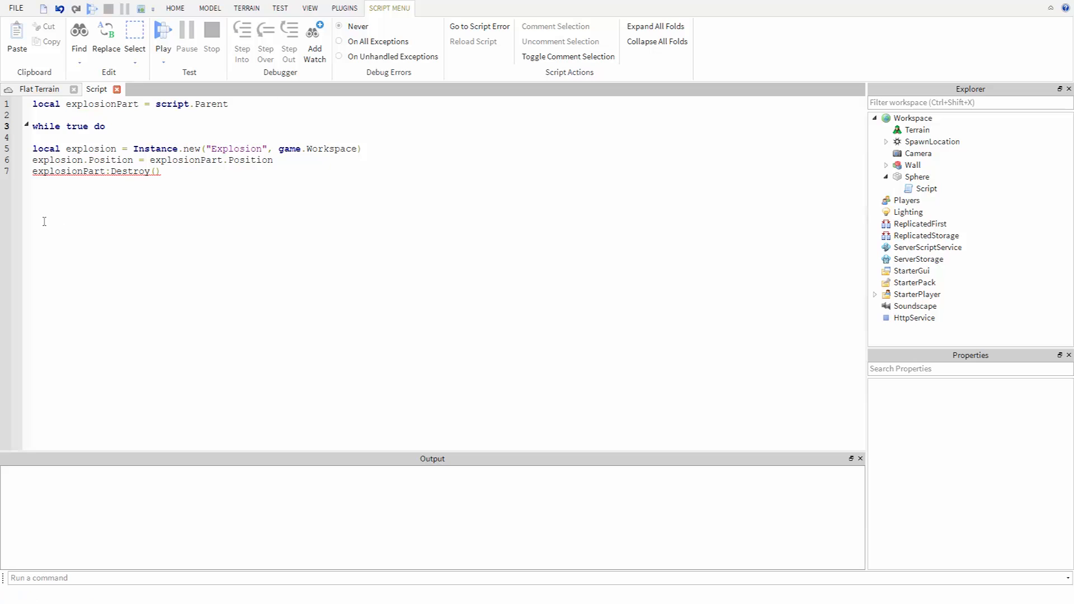
Step: Rewrite the loop as 'while explosionPart.Velocity.magnitude < 0.1 do wait() end'
{"action": "left_click", "coordinate": [105, 126]}
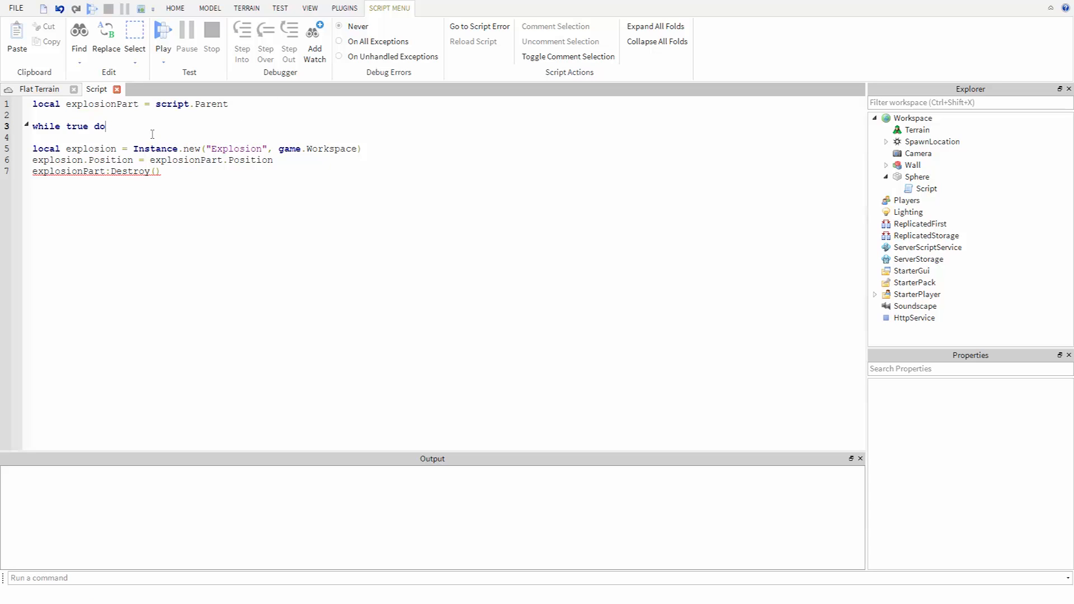
{"action": "key", "text": "BackSpace"}
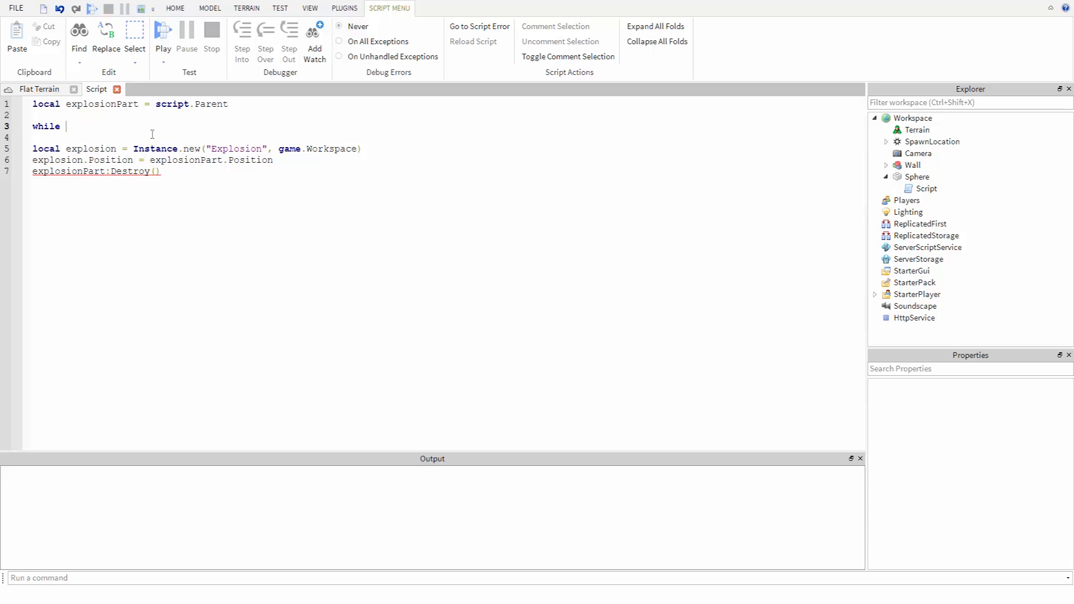
{"action": "type", "text": "explosionPart.Velo"}
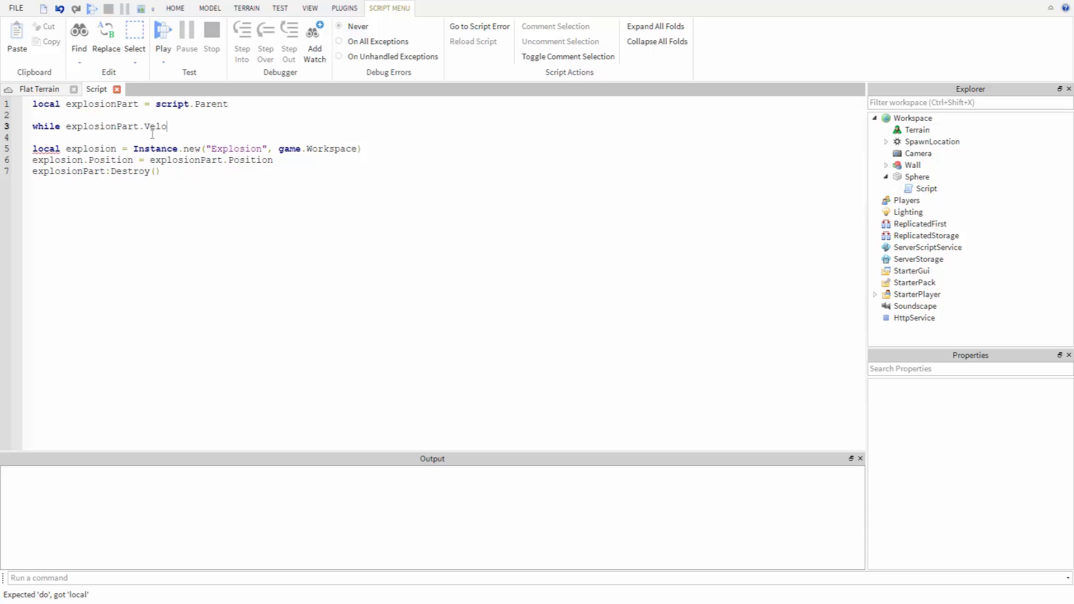
{"action": "type", "text": "city.magnitude"}
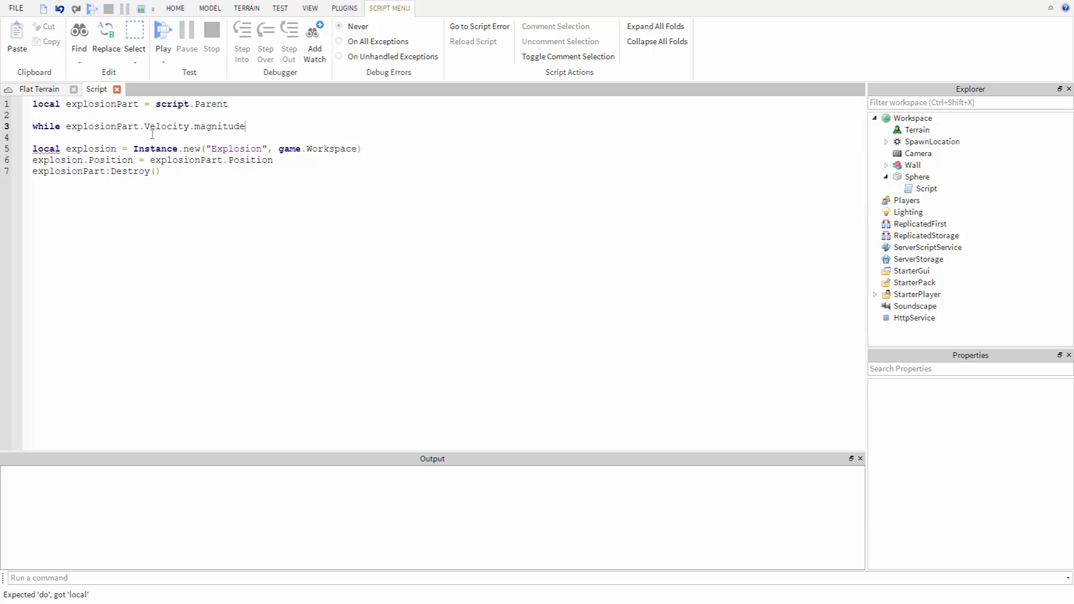
{"action": "type", "text": "< 0.1 do"}
{"action": "left_click", "coordinate": [444, 138]}
{"action": "type", "text": "w"}
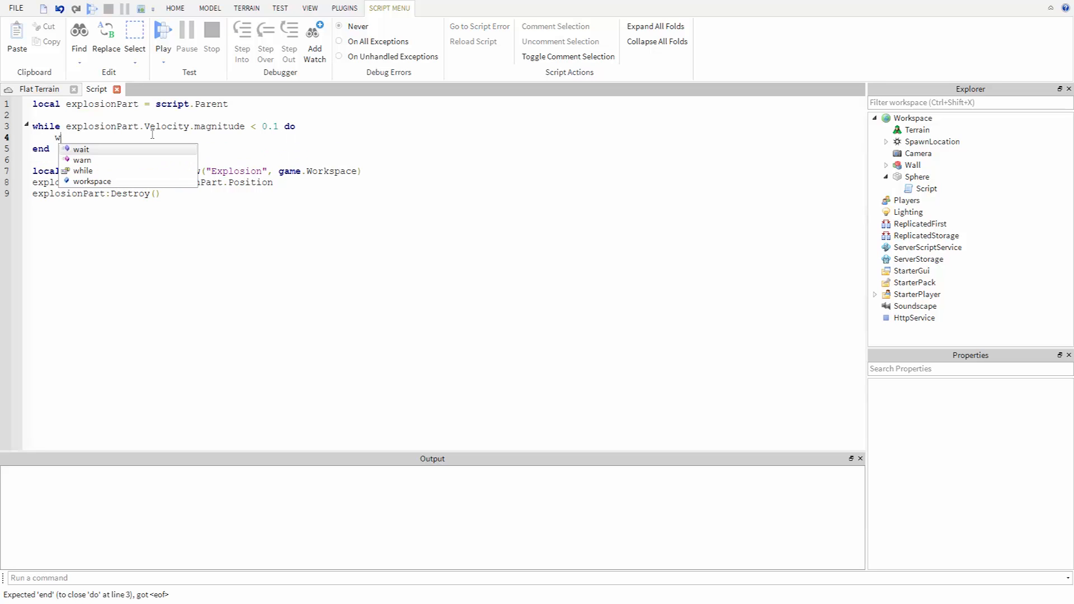
{"action": "type", "text": "ait()"}
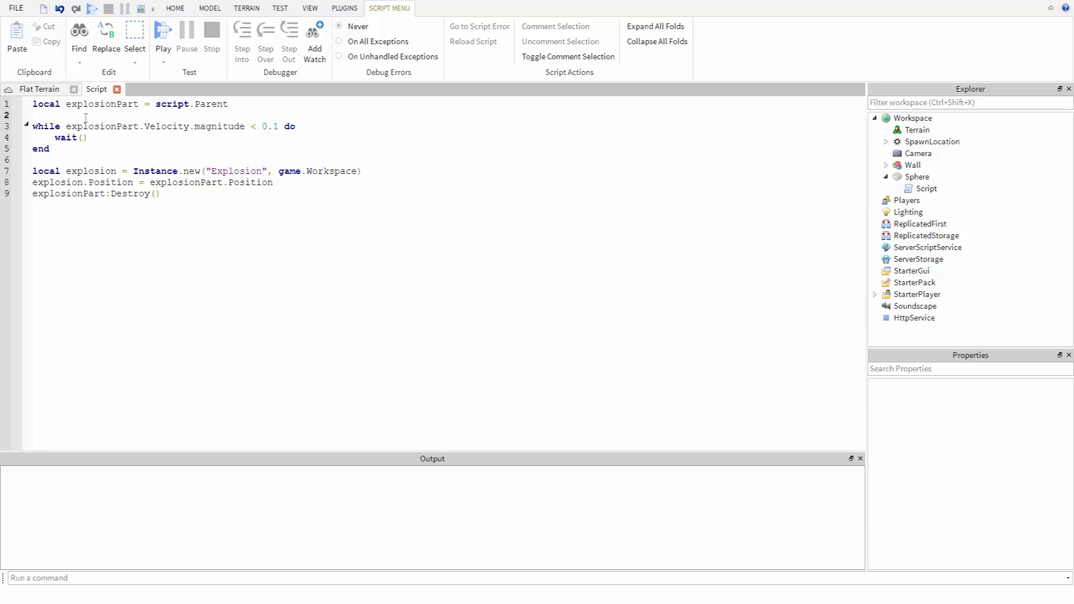
Step: Remove the stray 'while true do' line and highlight magnitude, < and 0.1 in the condition
{"action": "type", "text": "while true do"}
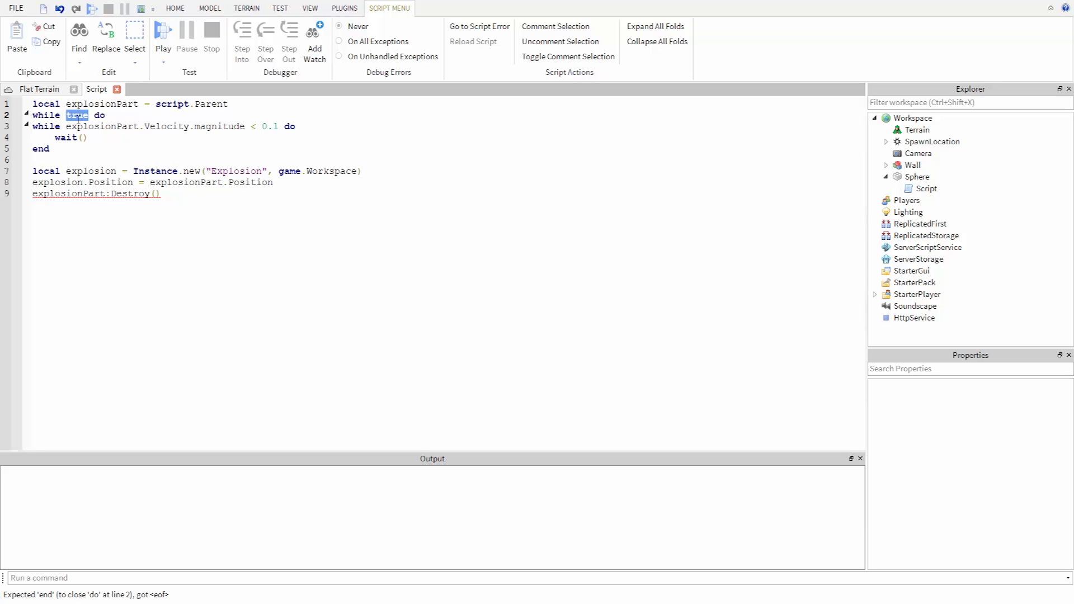
{"action": "key", "text": "Delete"}
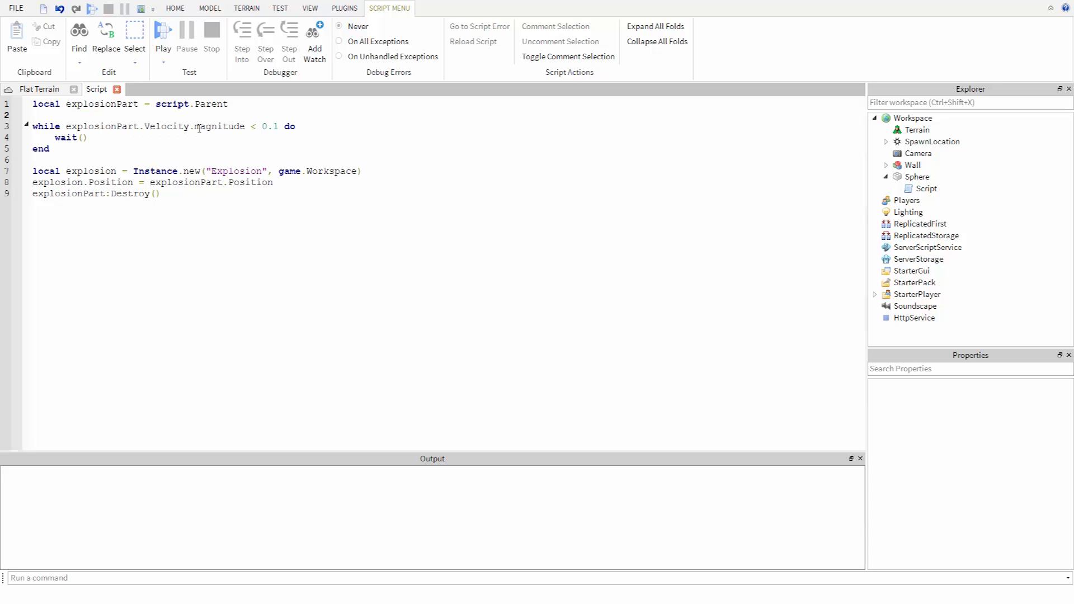
{"action": "double_click", "coordinate": [165, 126]}
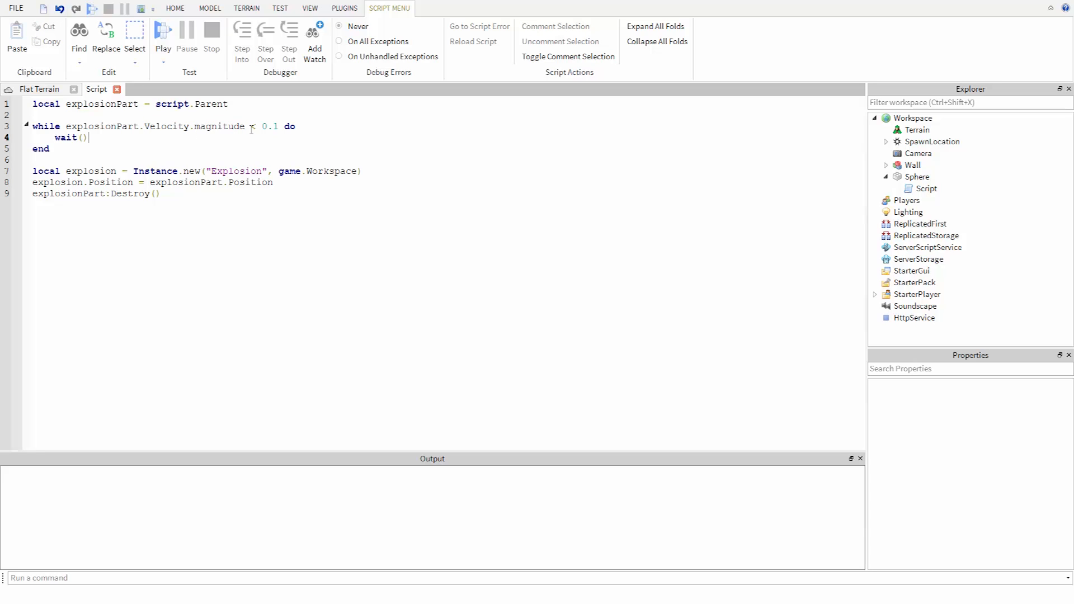
{"action": "double_click", "coordinate": [269, 126]}
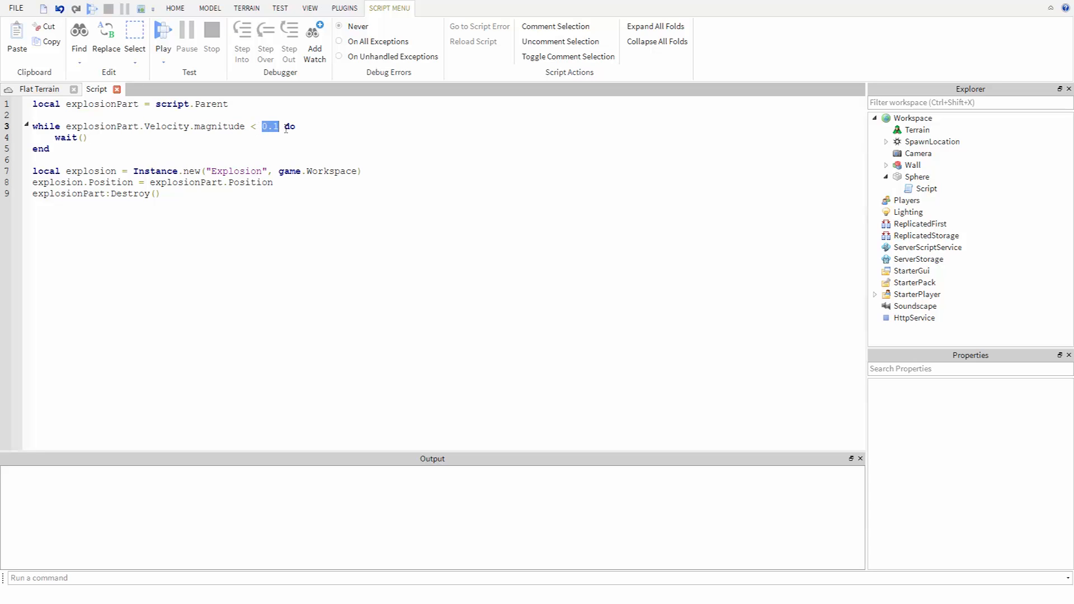
{"action": "double_click", "coordinate": [65, 137]}
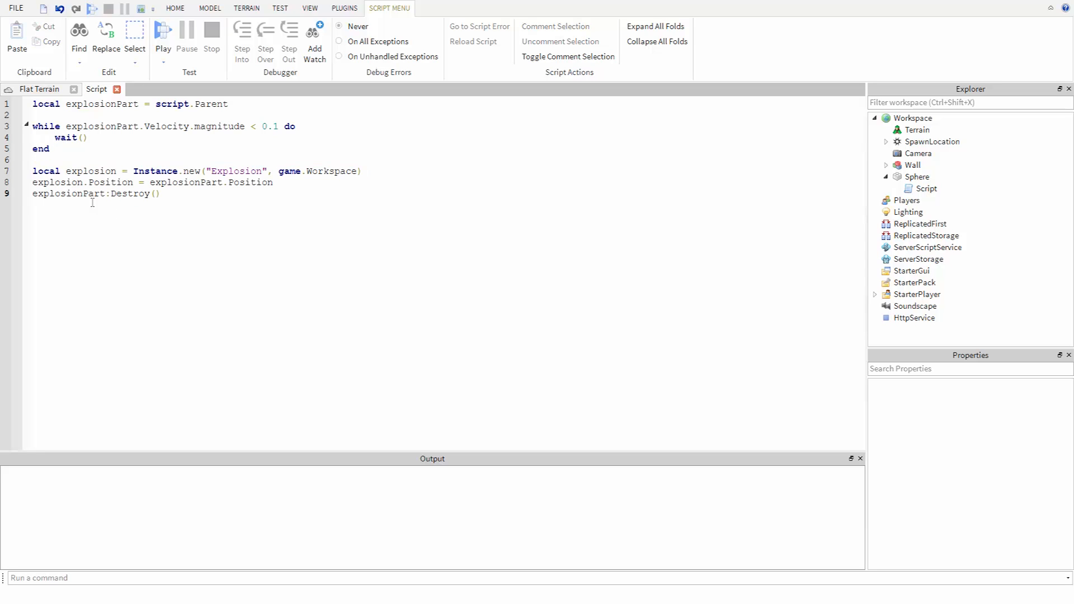
Step: Start a play test so the character spawns beside the sphere
{"action": "left_click", "coordinate": [163, 31]}
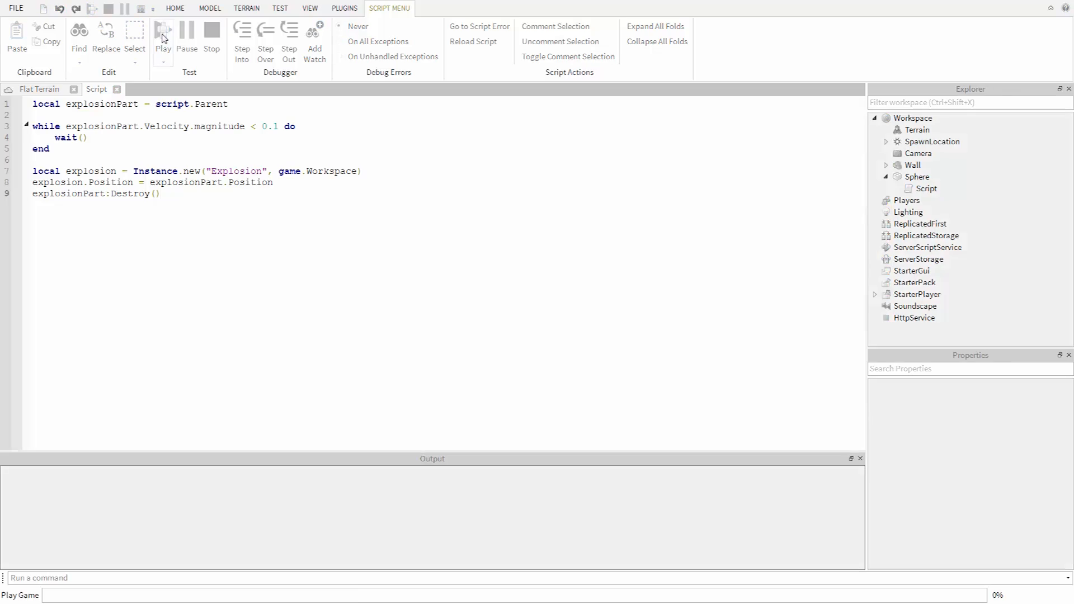
{"action": "left_click", "coordinate": [164, 30]}
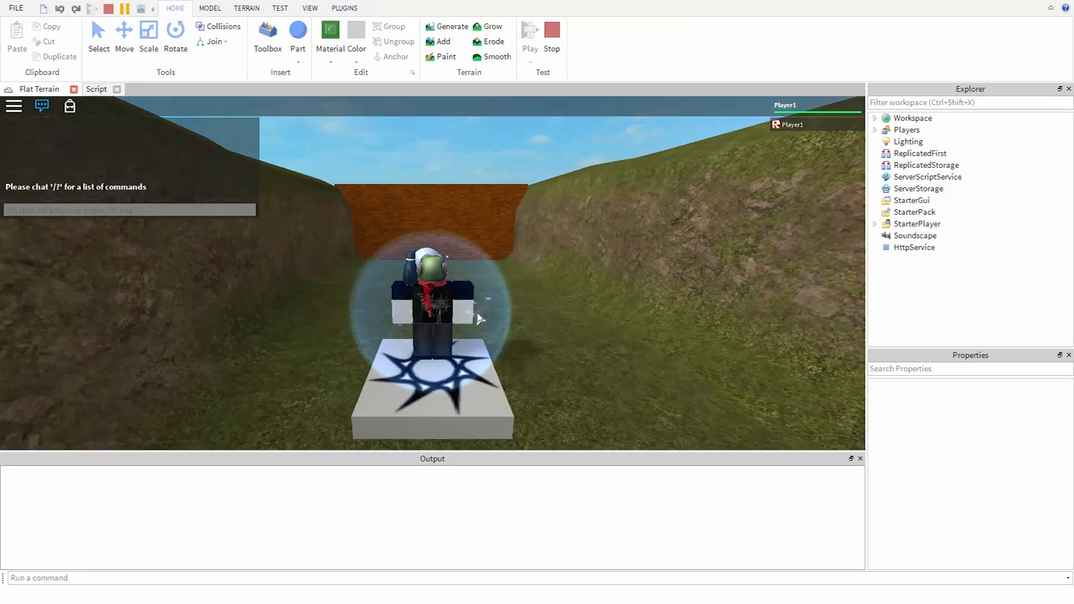